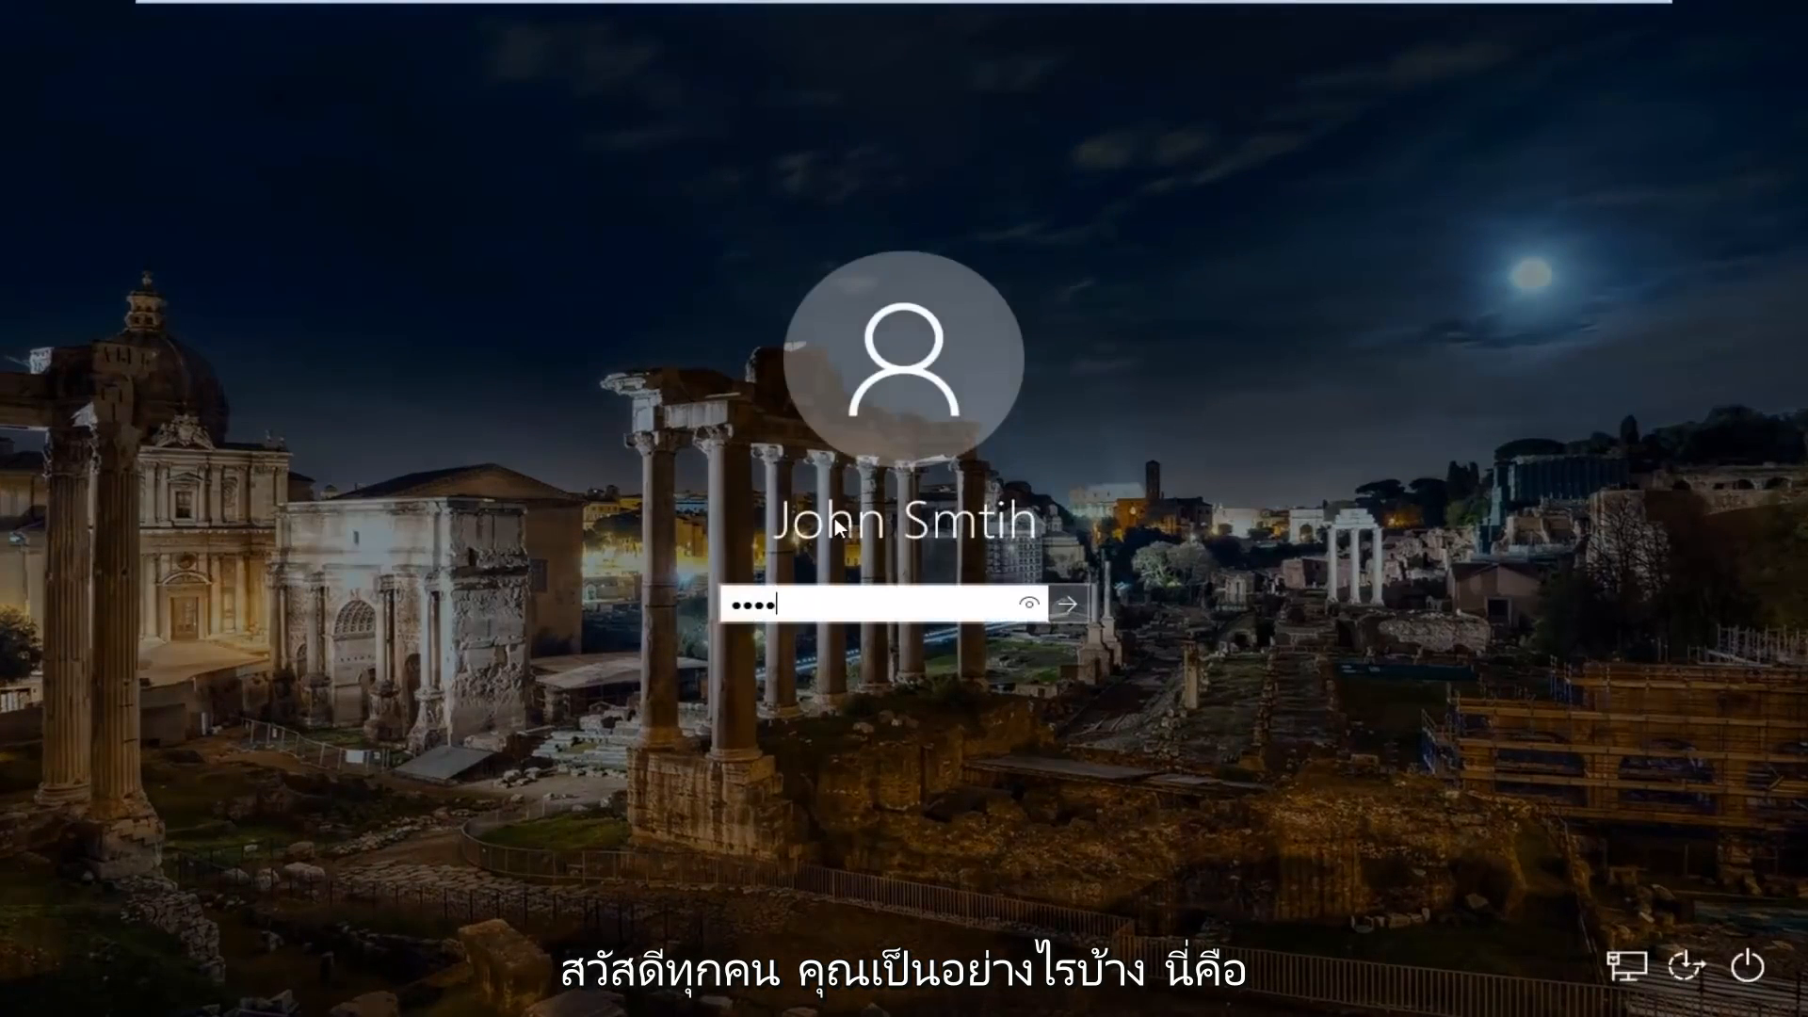
# Sign in to the Windows 10 account to reach the empty desktop
pyautogui.click(1071, 603)
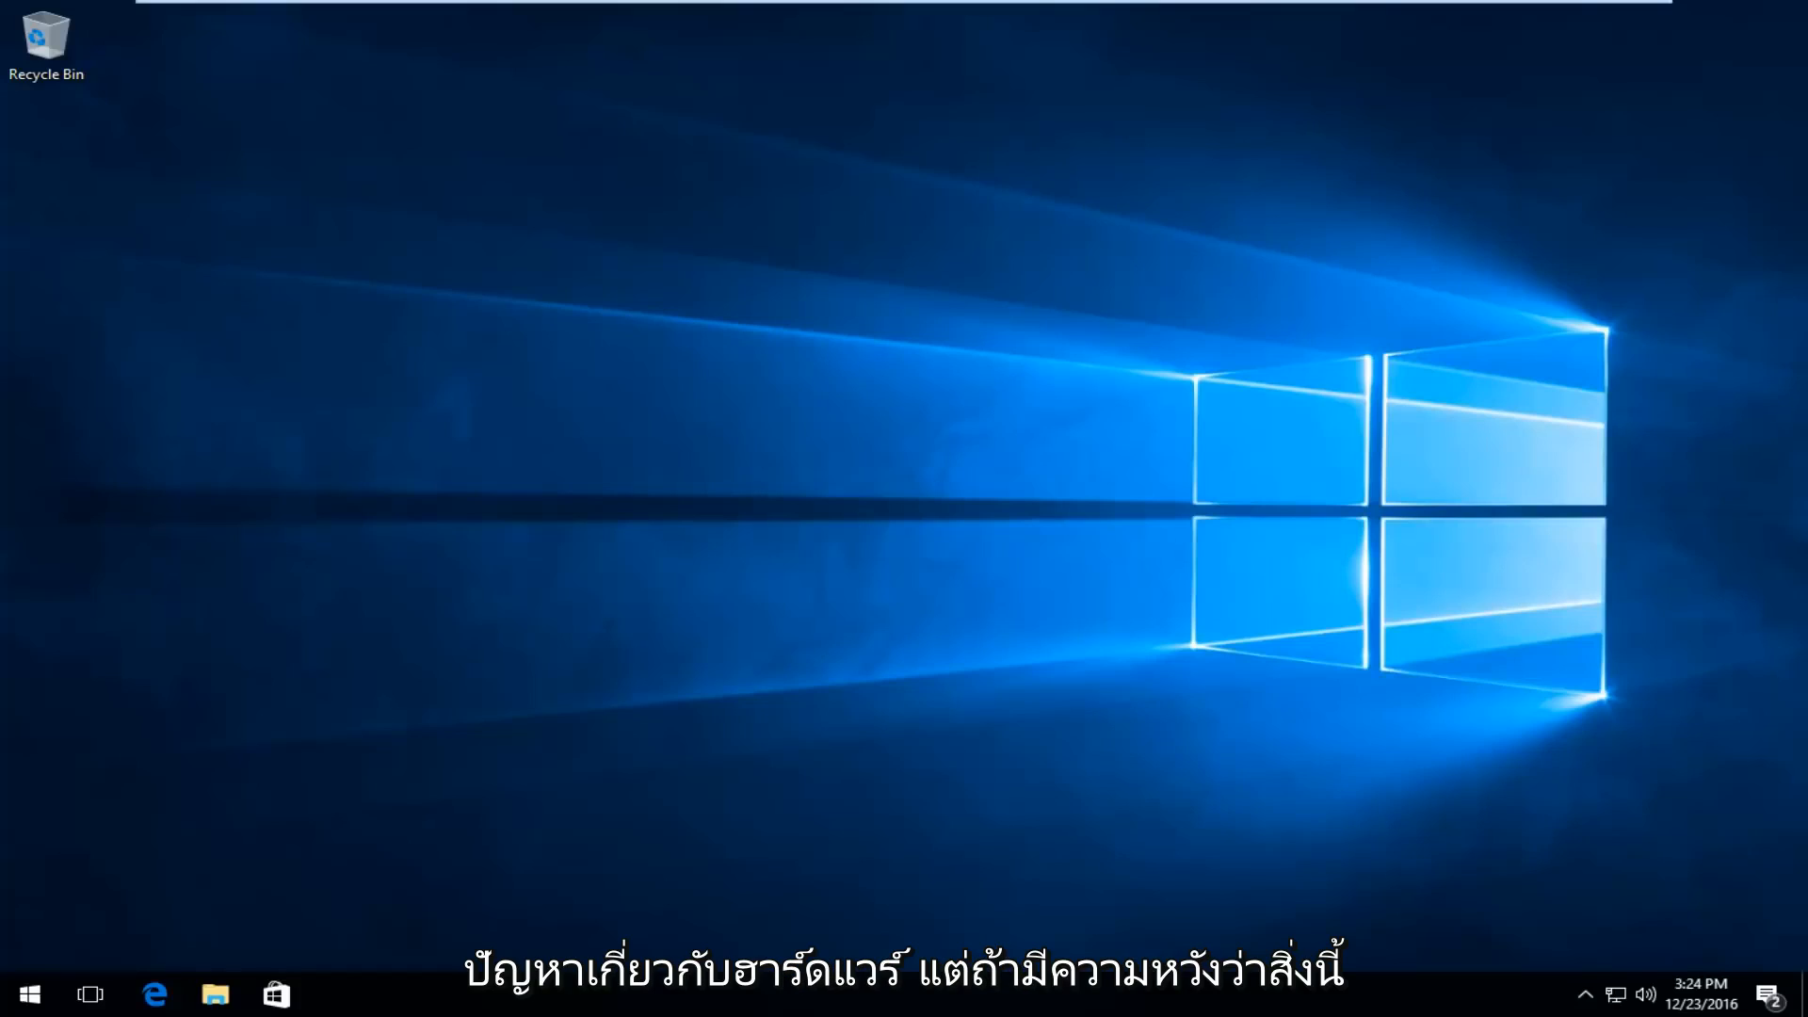
pyautogui.moveTo(1234, 972)
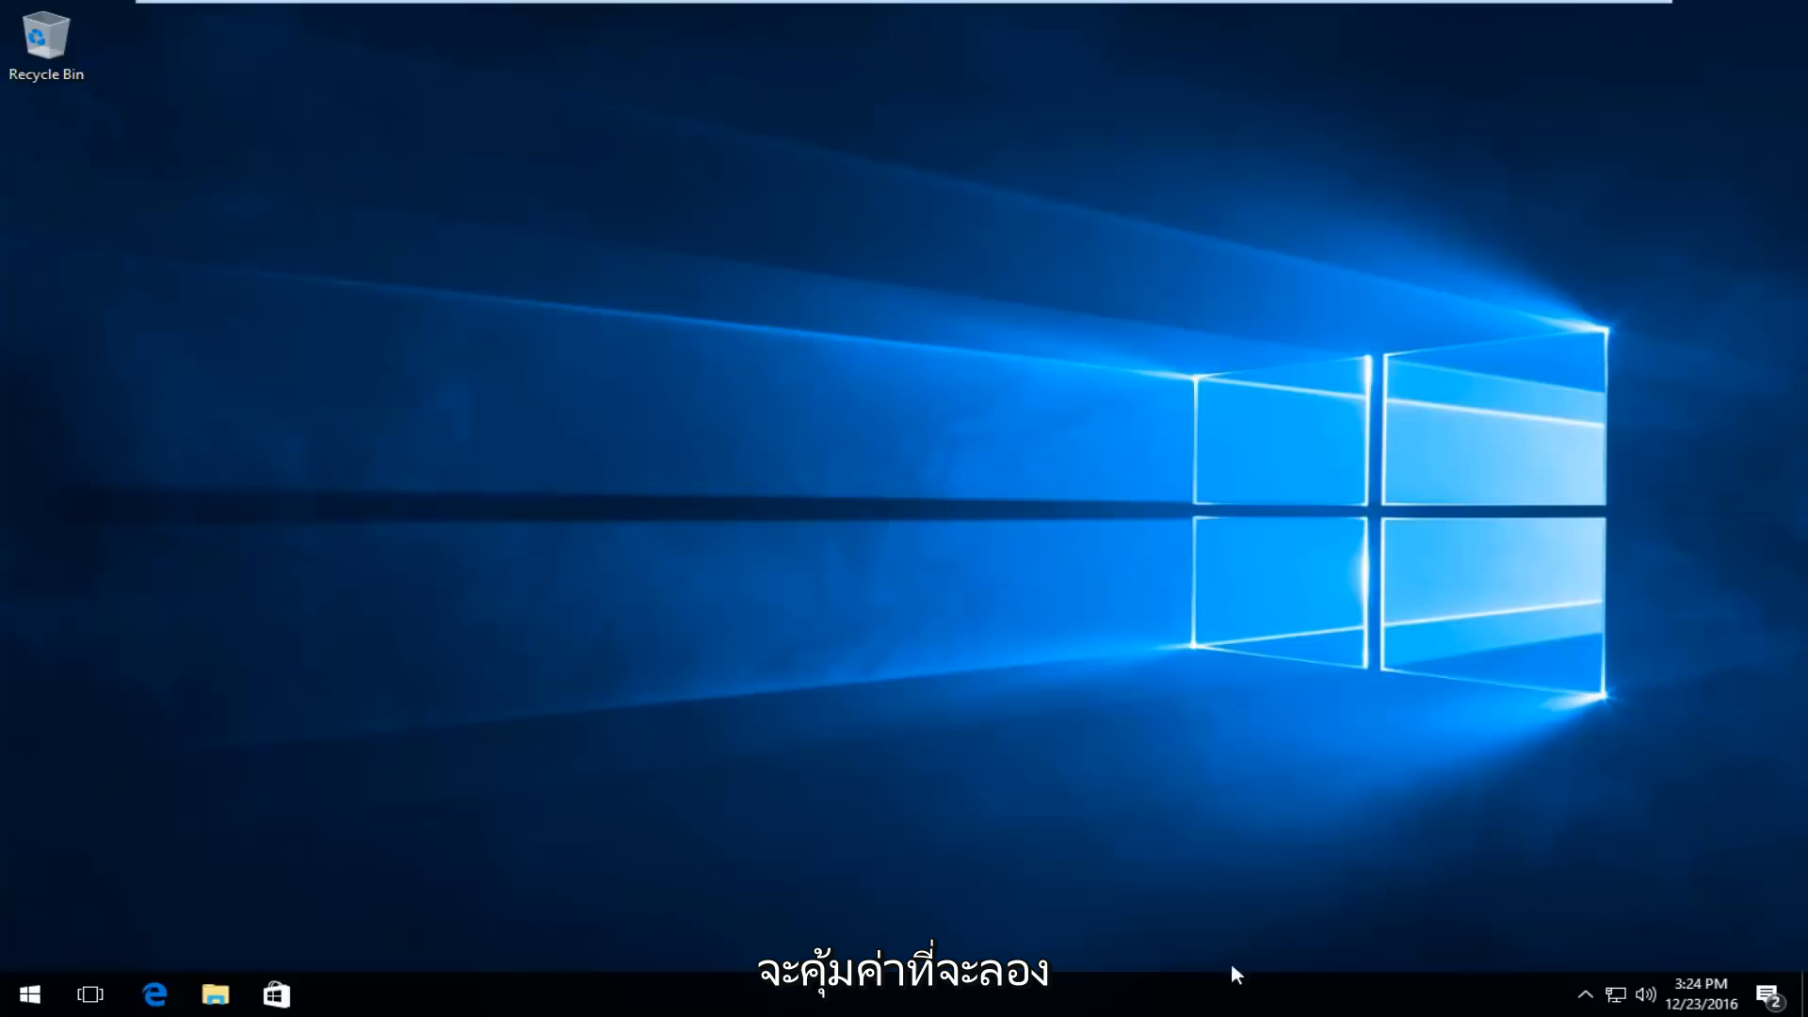
# Launch Device Manager from the Start menu search for 'device manager'
pyautogui.click(28, 993)
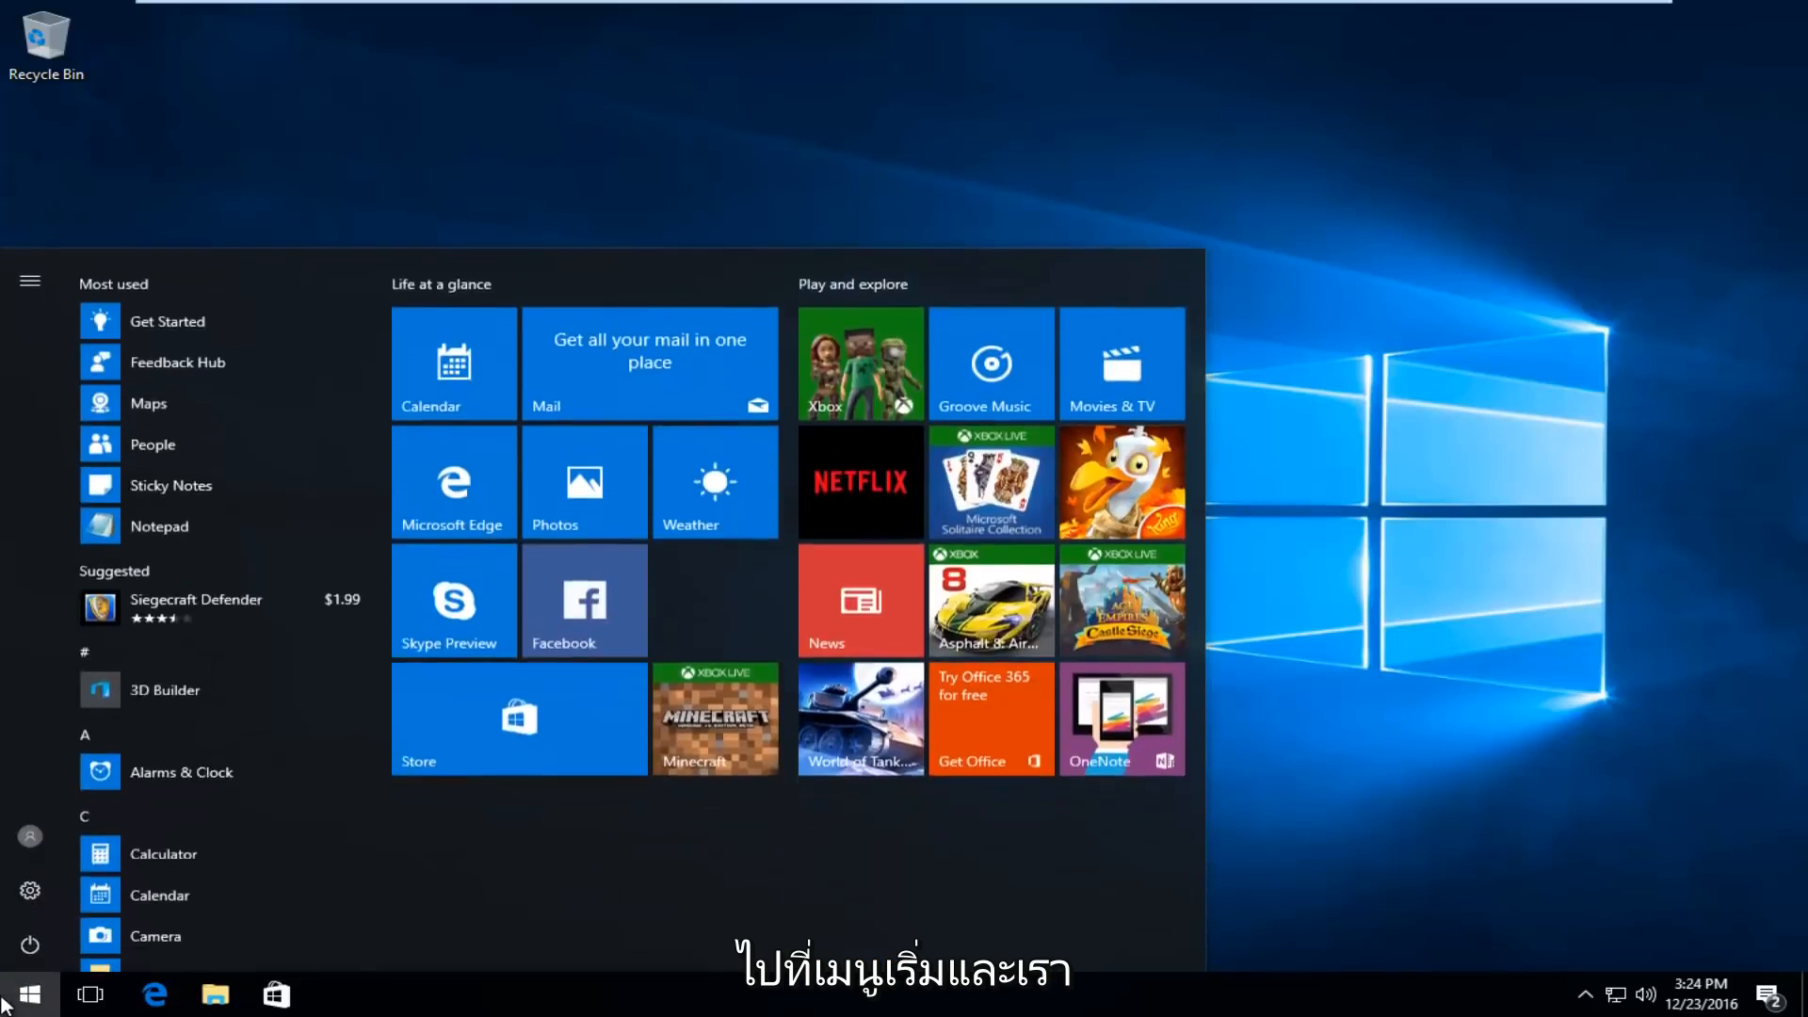
pyautogui.click(24, 995)
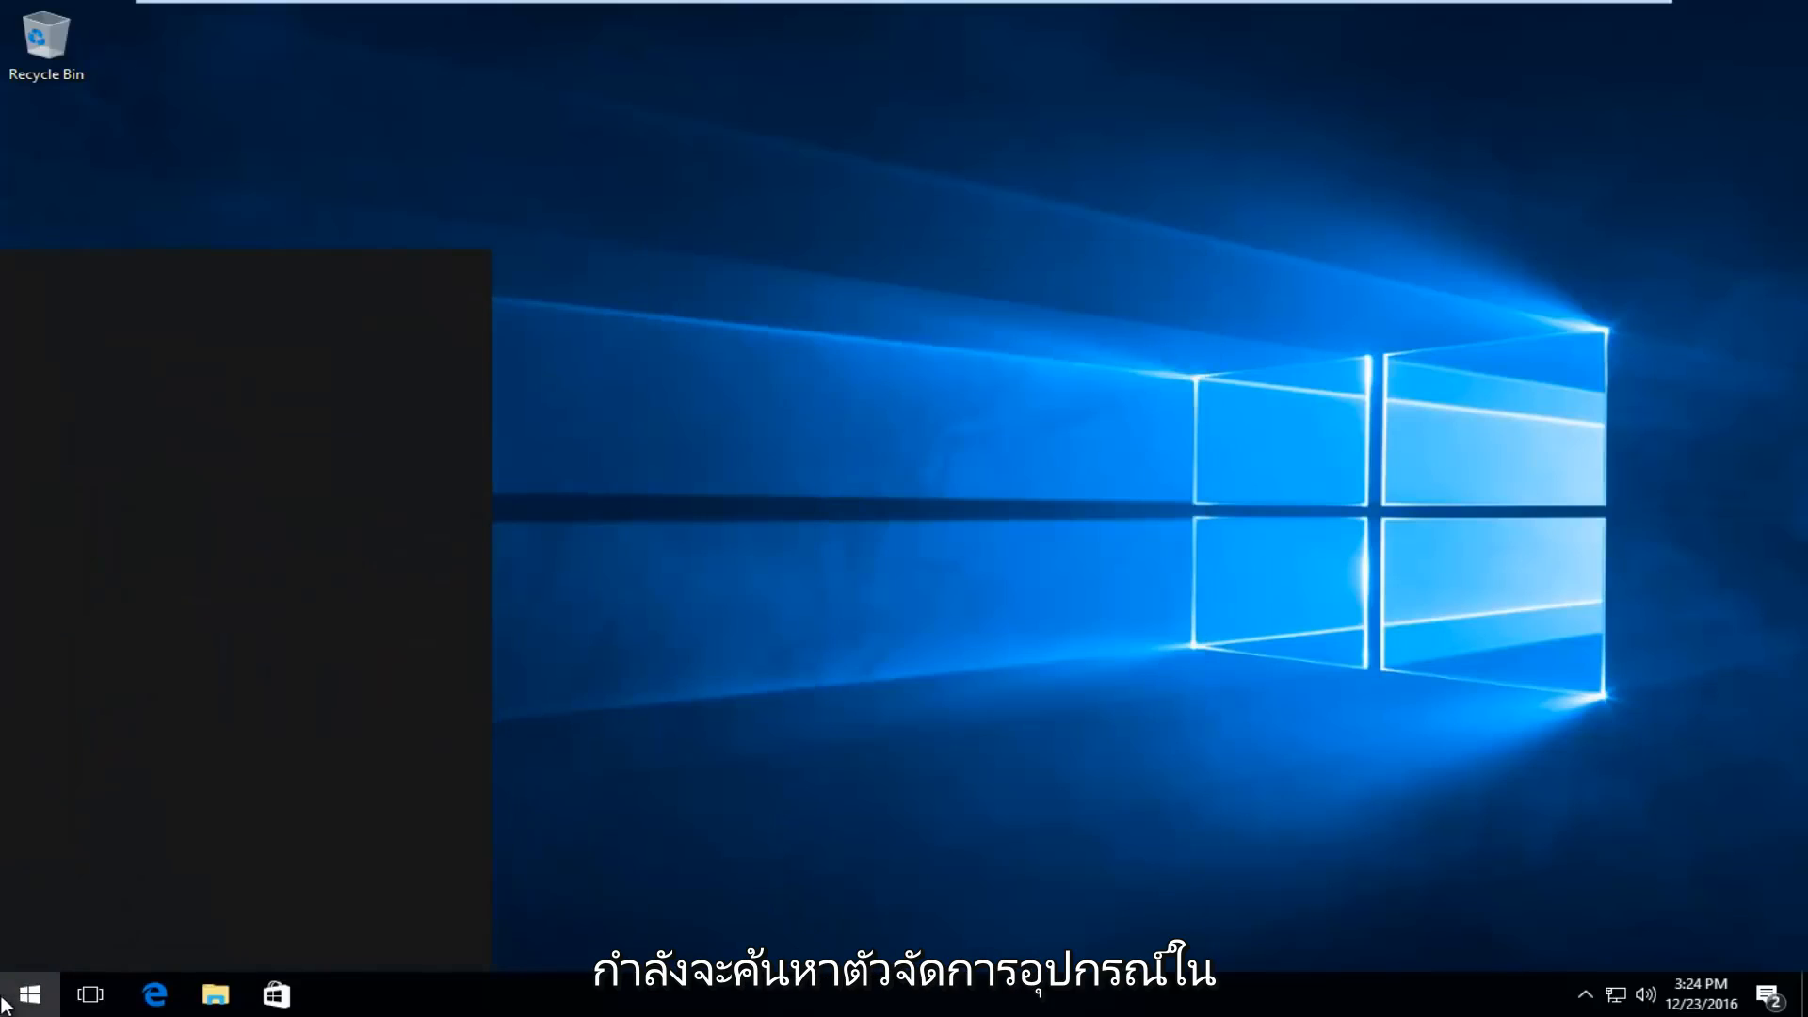
pyautogui.write('device manager')
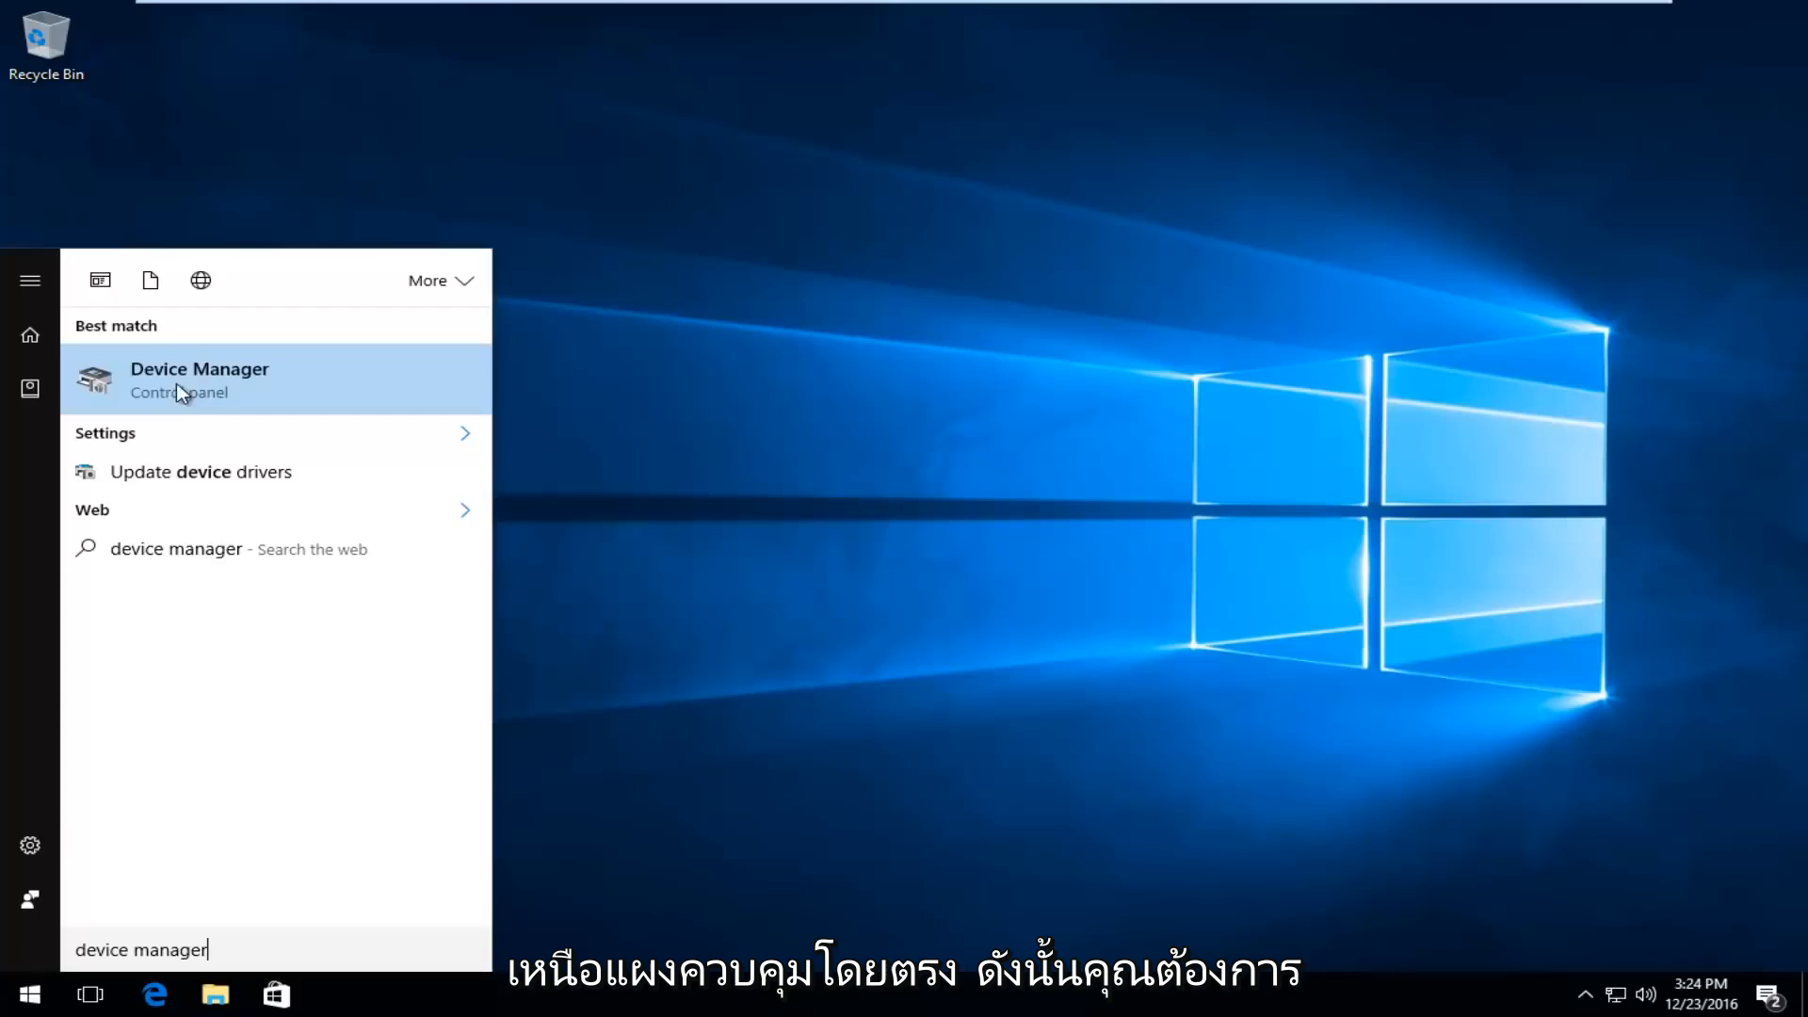
pyautogui.click(198, 378)
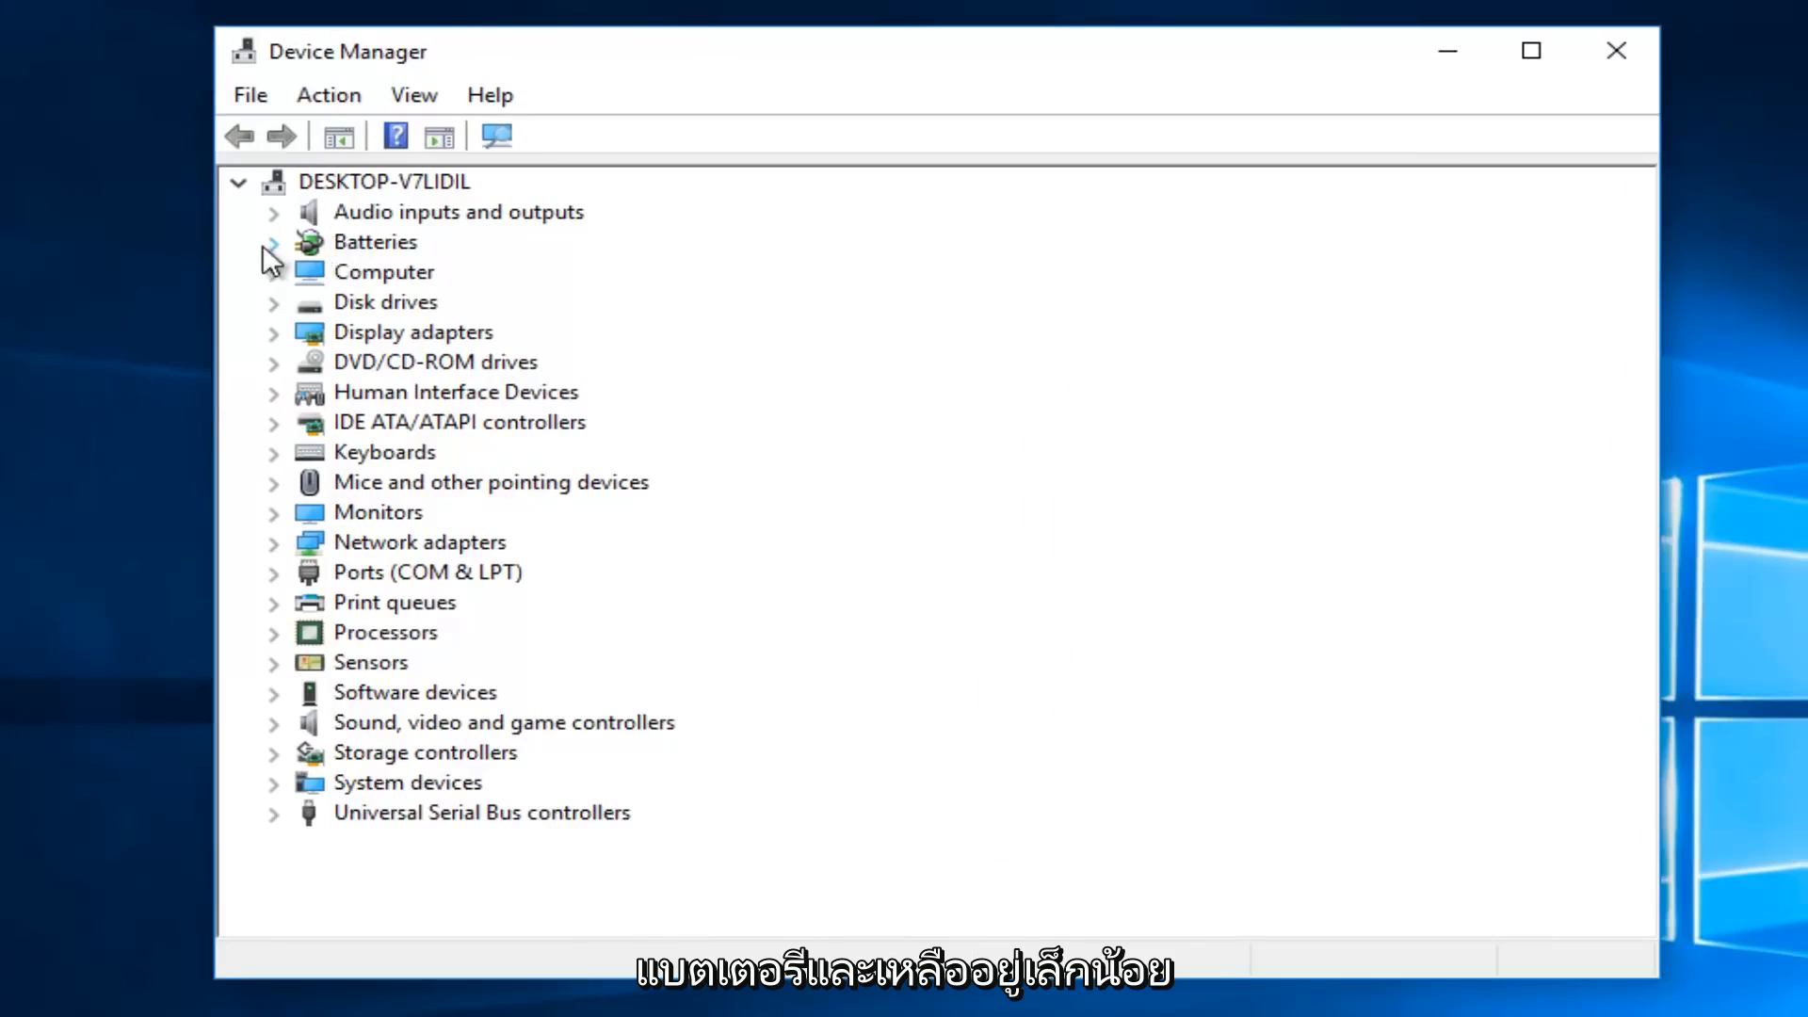
# Expand Batteries and select the Microsoft AC Adapter device
pyautogui.click(273, 241)
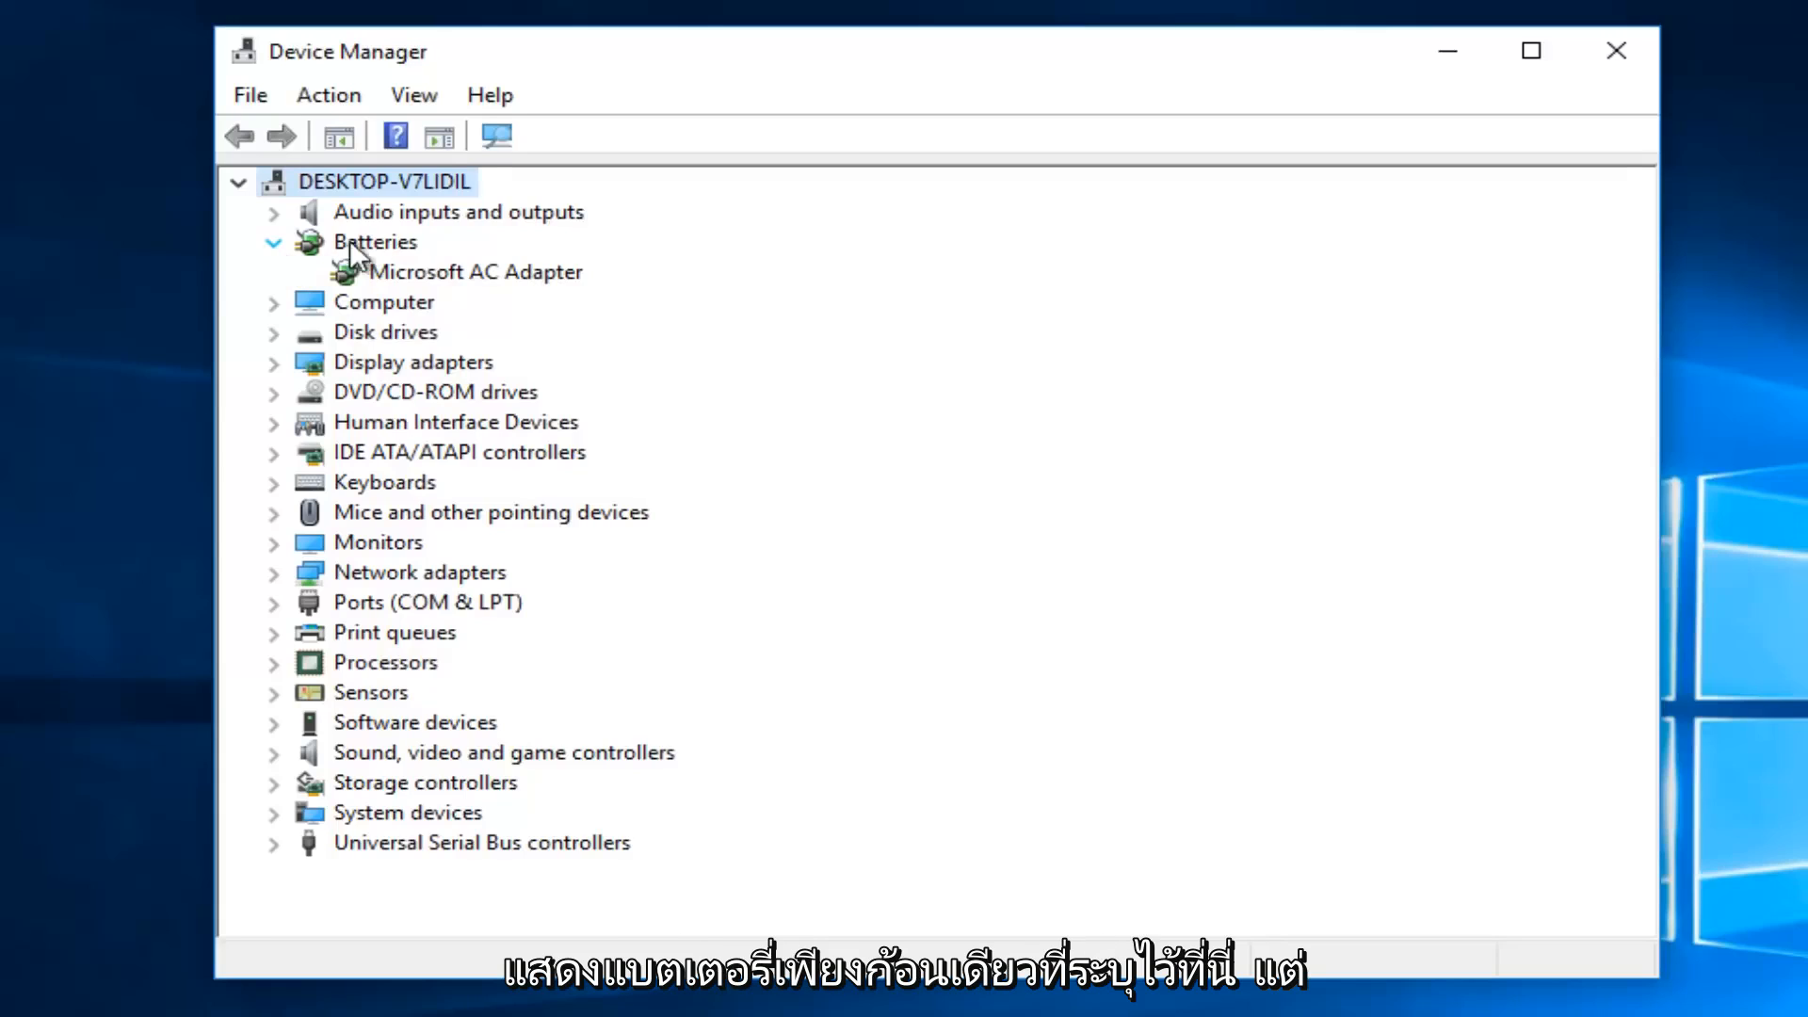
pyautogui.click(473, 271)
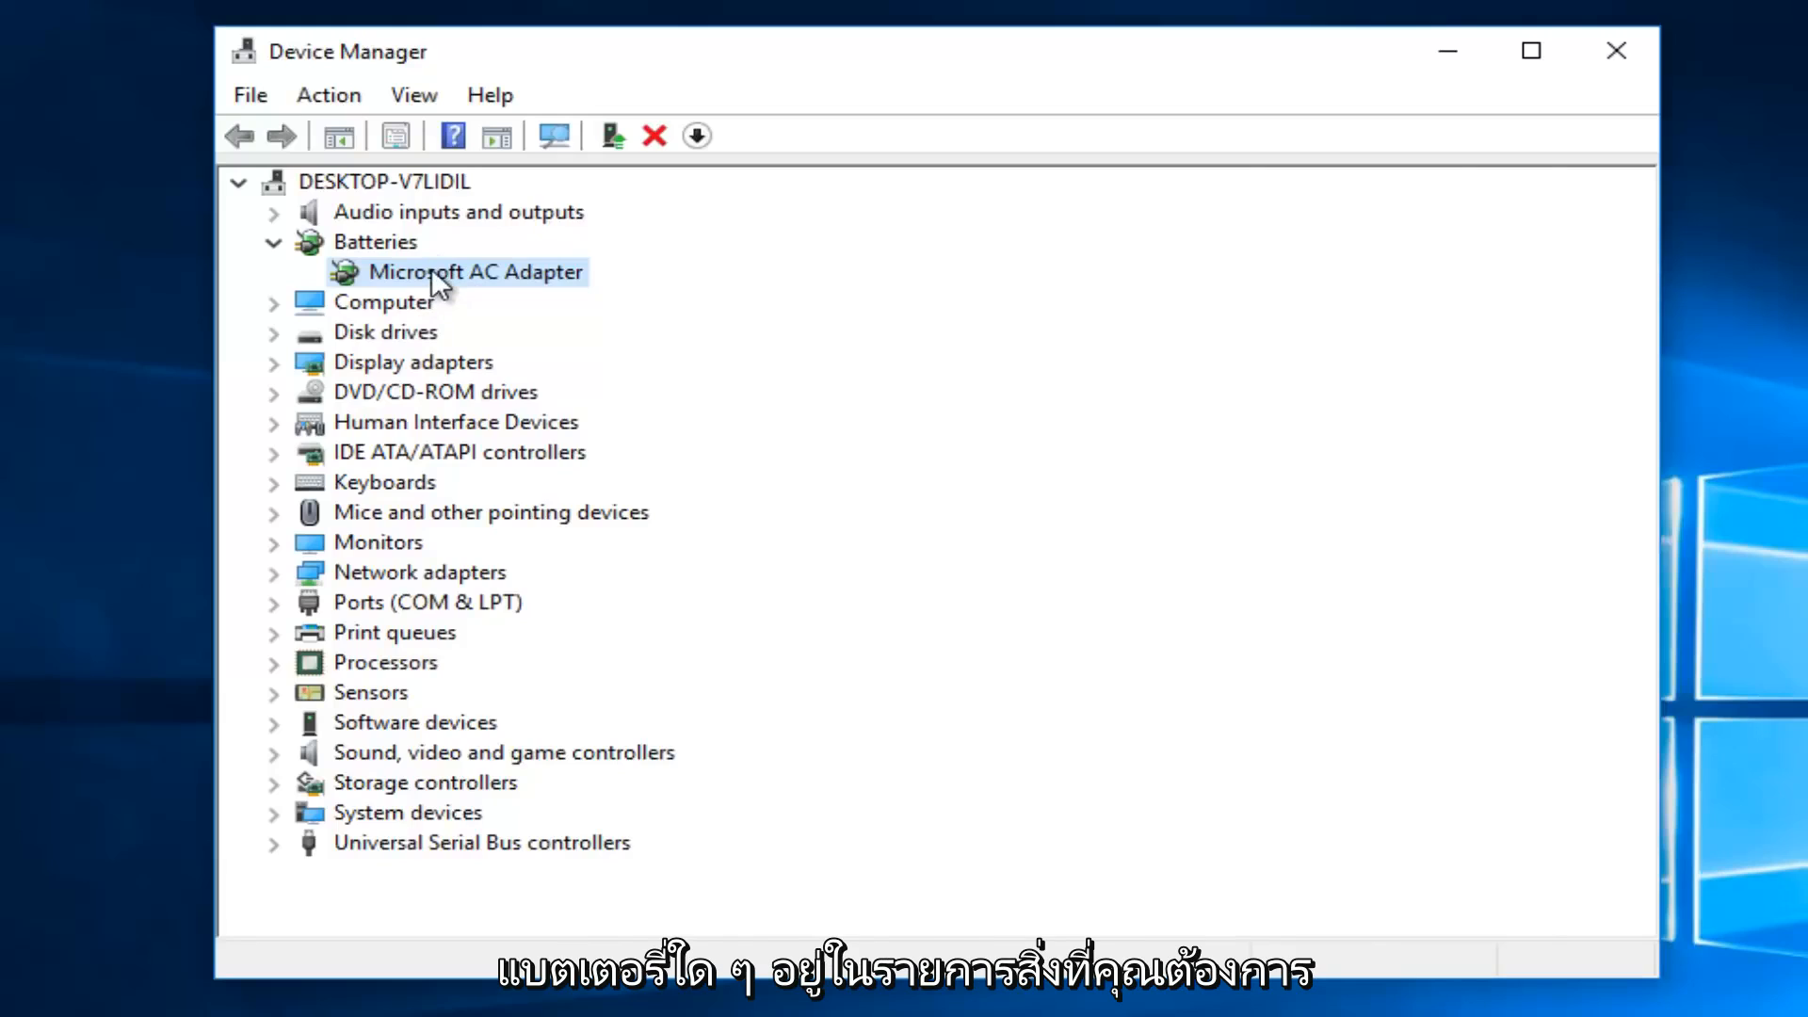
# Uninstall the Microsoft AC Adapter, confirm the removal, and close Device Manager
pyautogui.rightClick(473, 272)
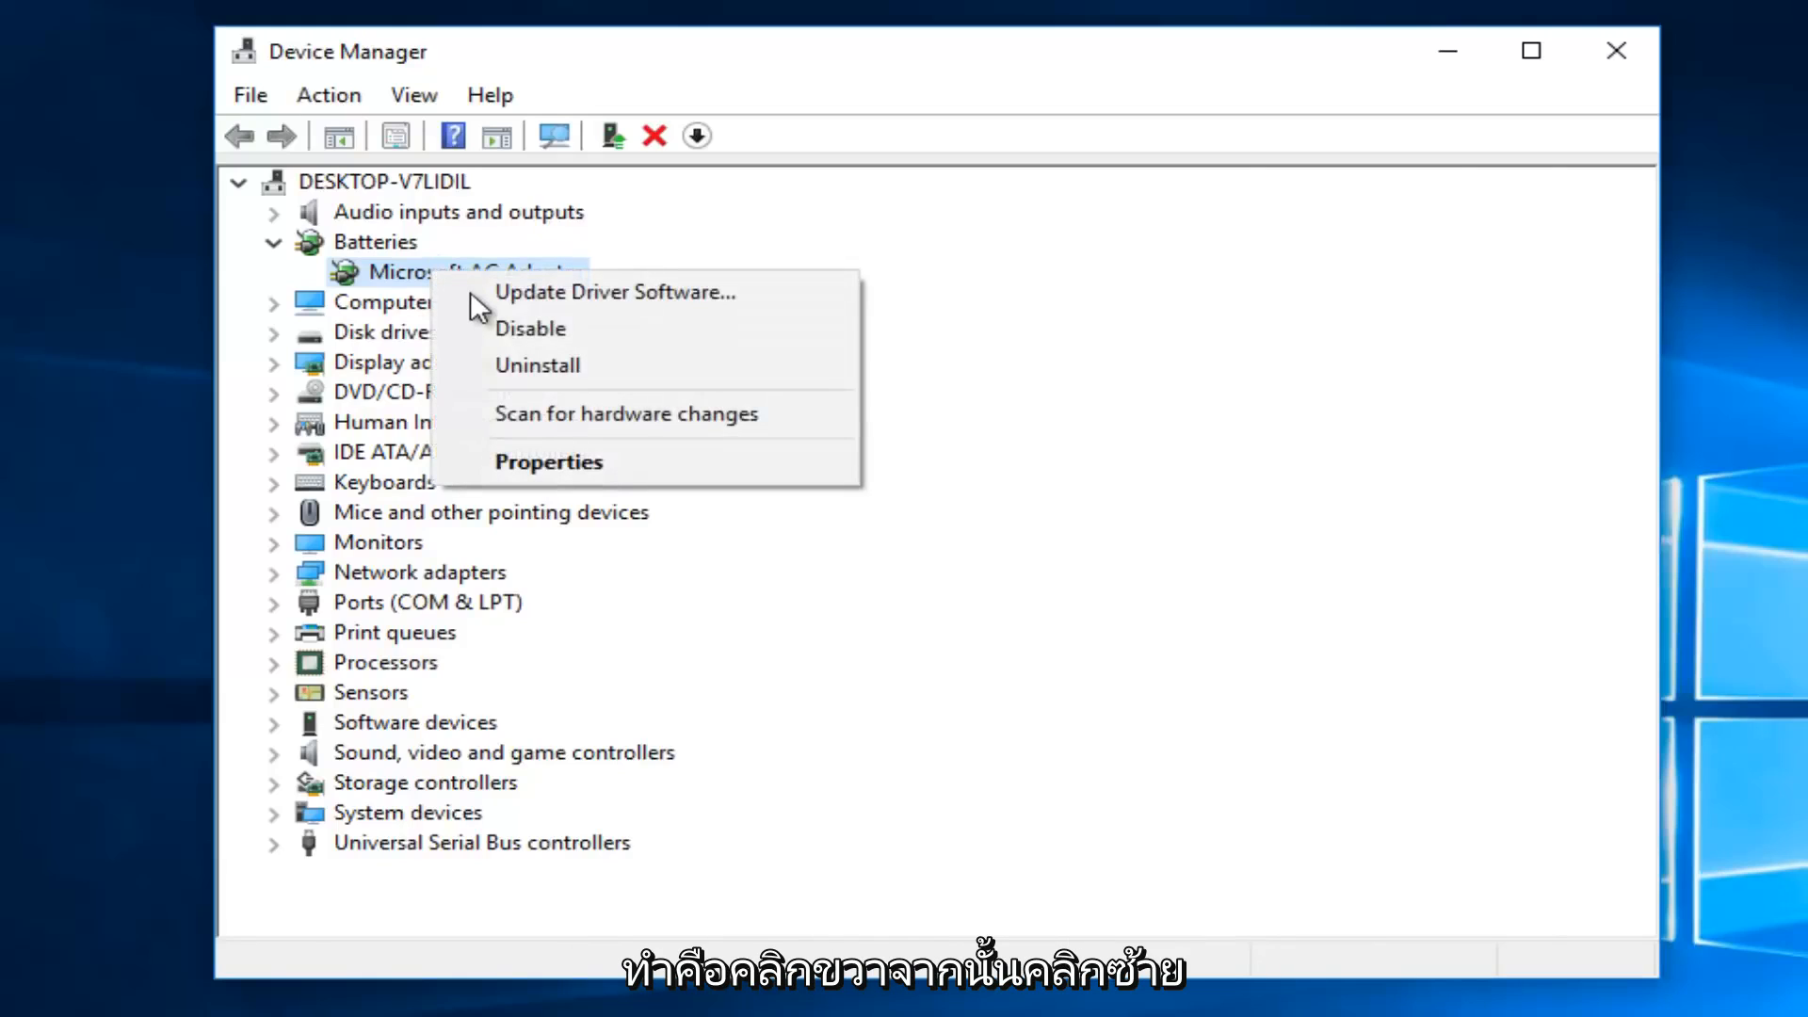
pyautogui.click(536, 364)
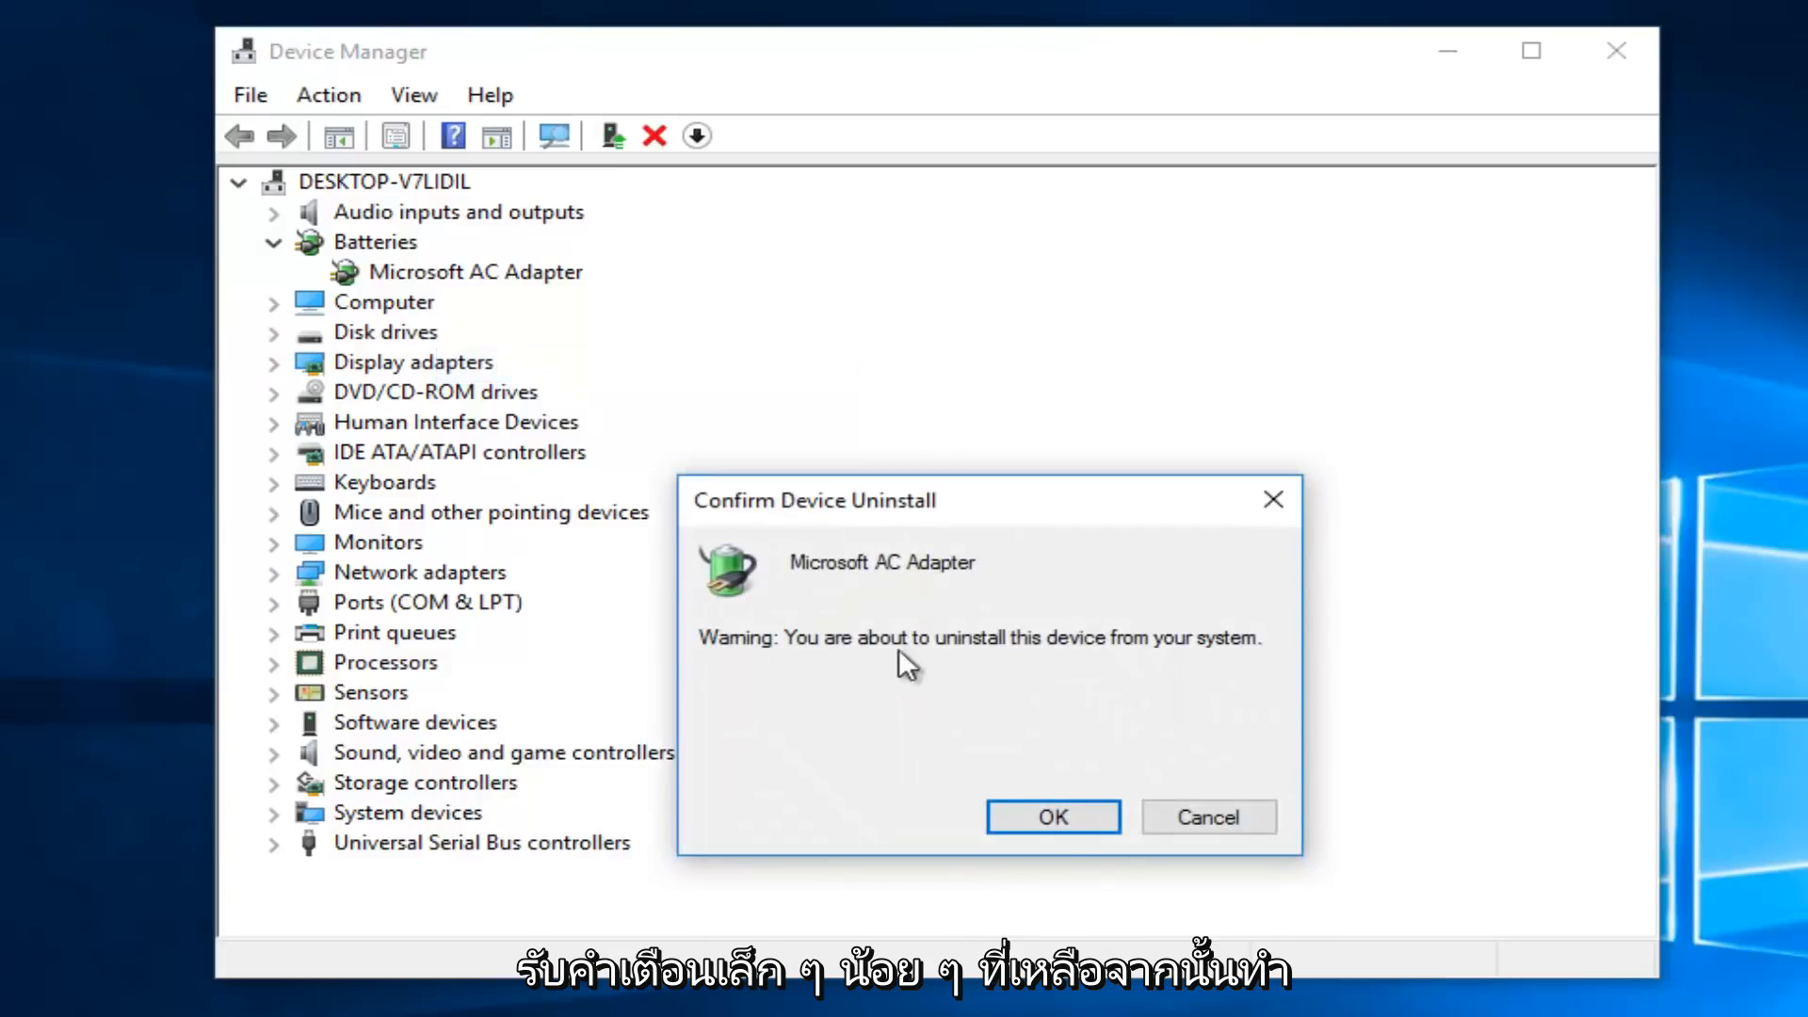
pyautogui.click(1051, 816)
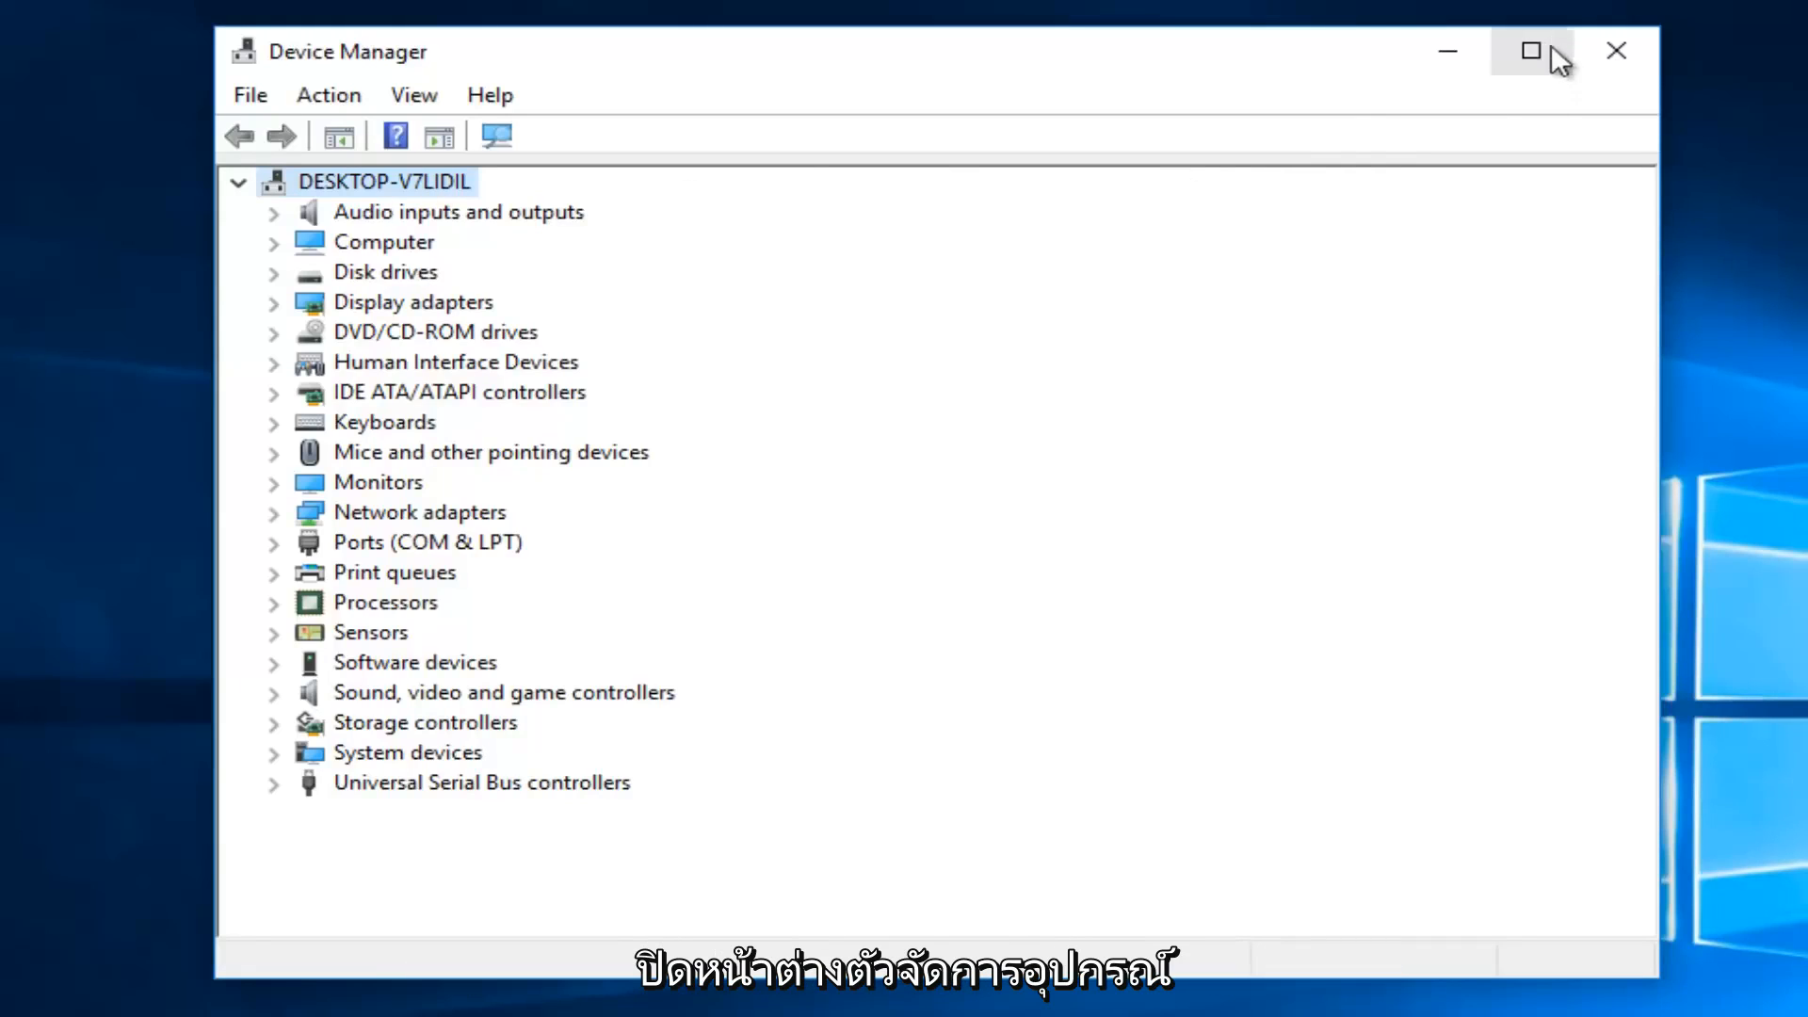
pyautogui.click(1616, 51)
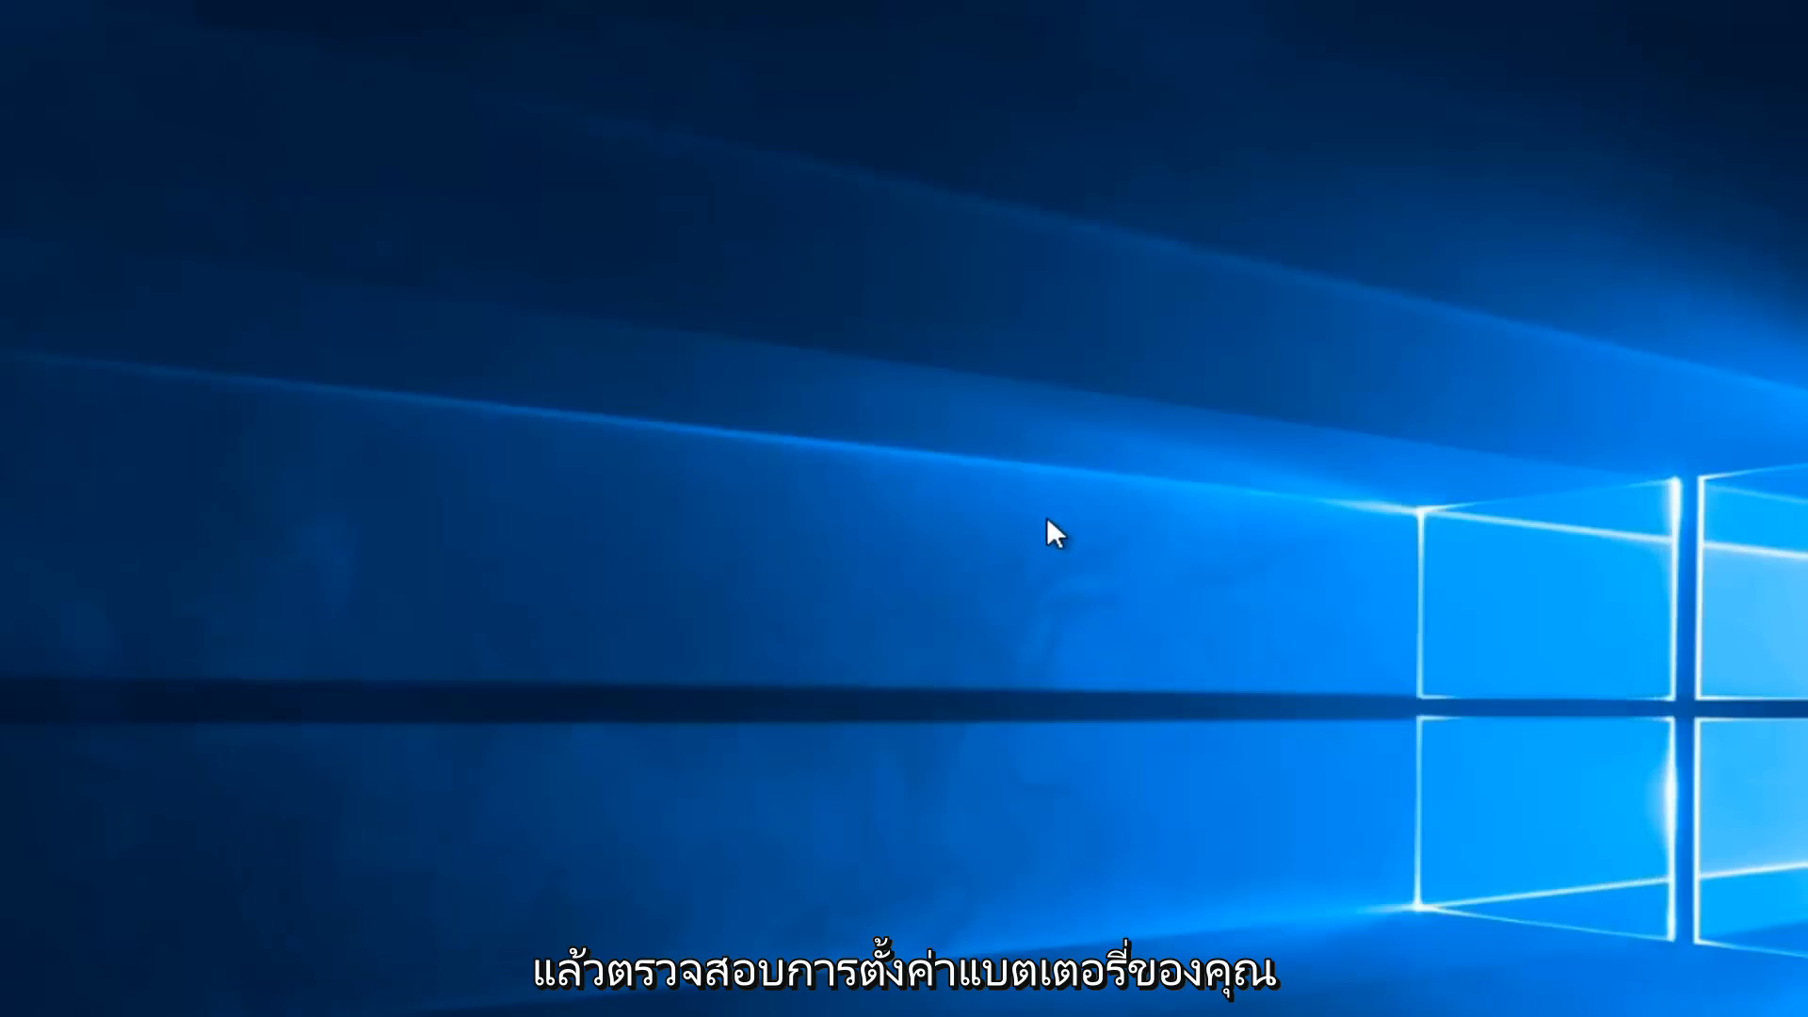